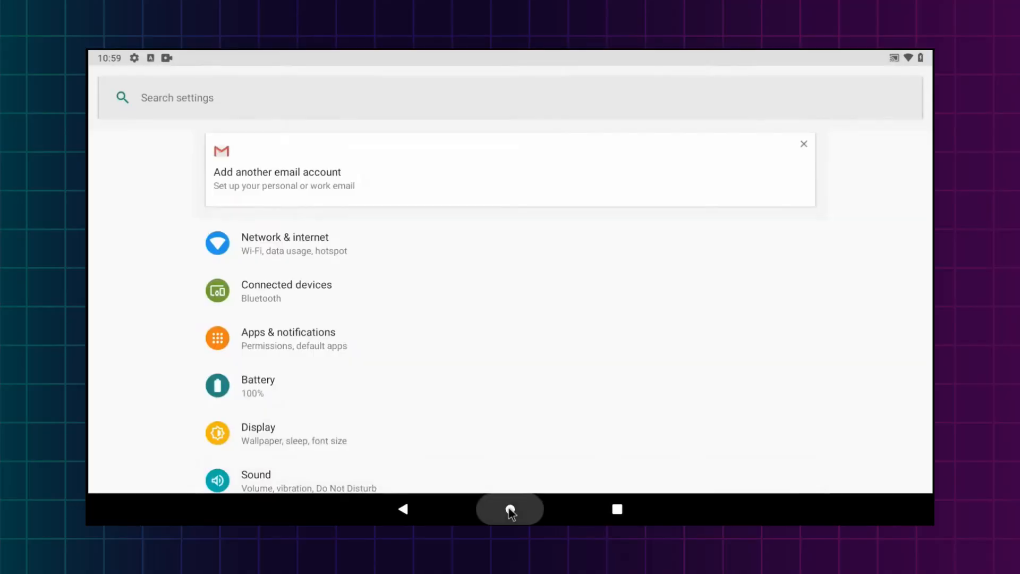
Return Android-x86 to the home screen, then launch an Android app from the FydeOS launcher.
left_click(510, 509)
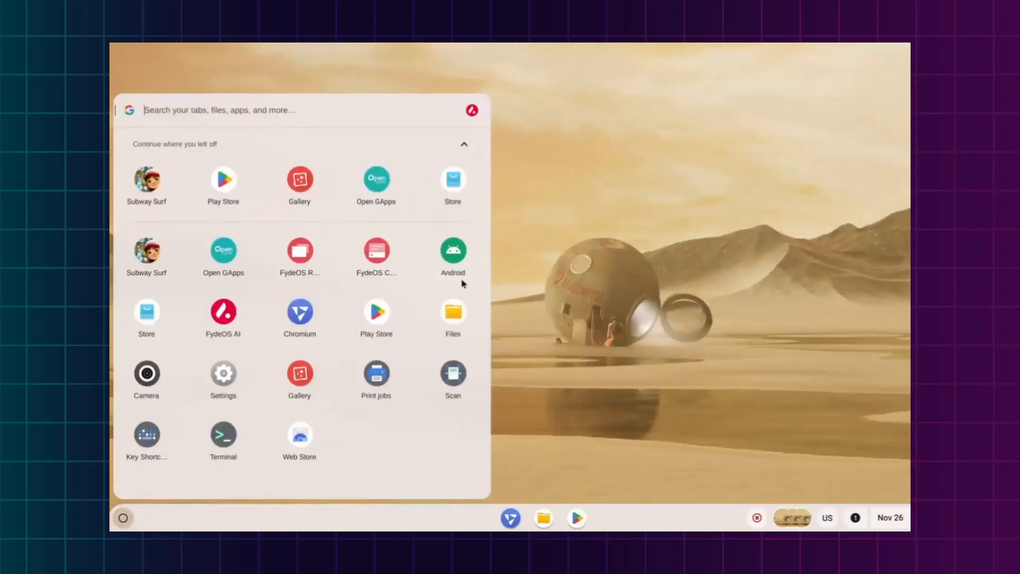
left_click(377, 312)
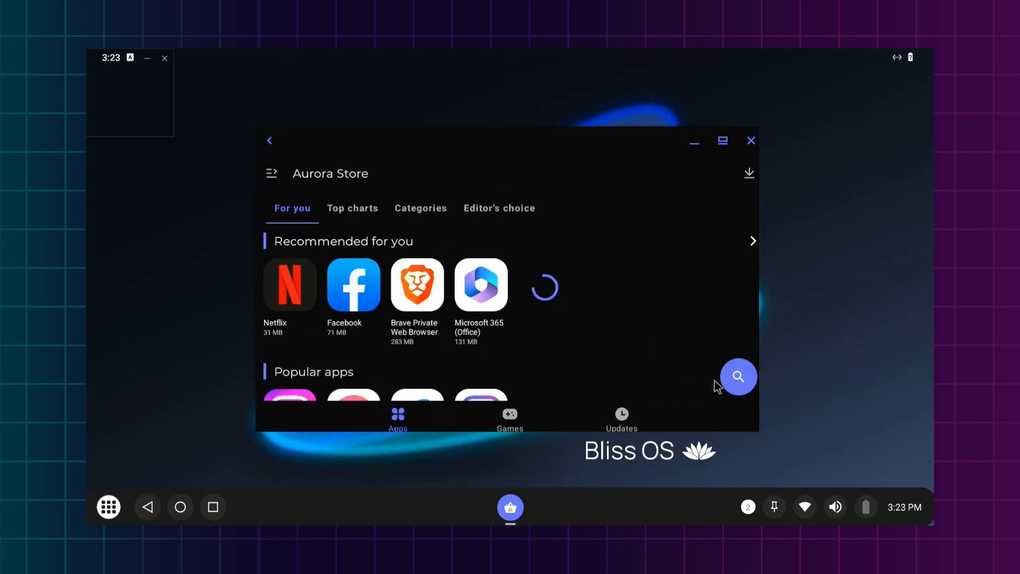
Search Aurora Store for 'chrome', then switch to the Apps catalogue in Google Play.
left_click(738, 377)
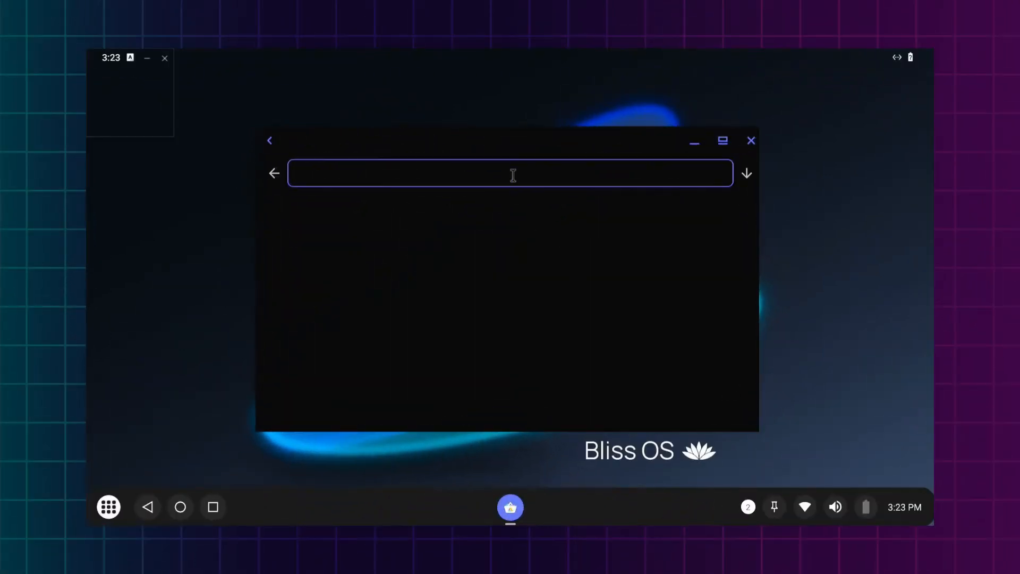
type("chrome")
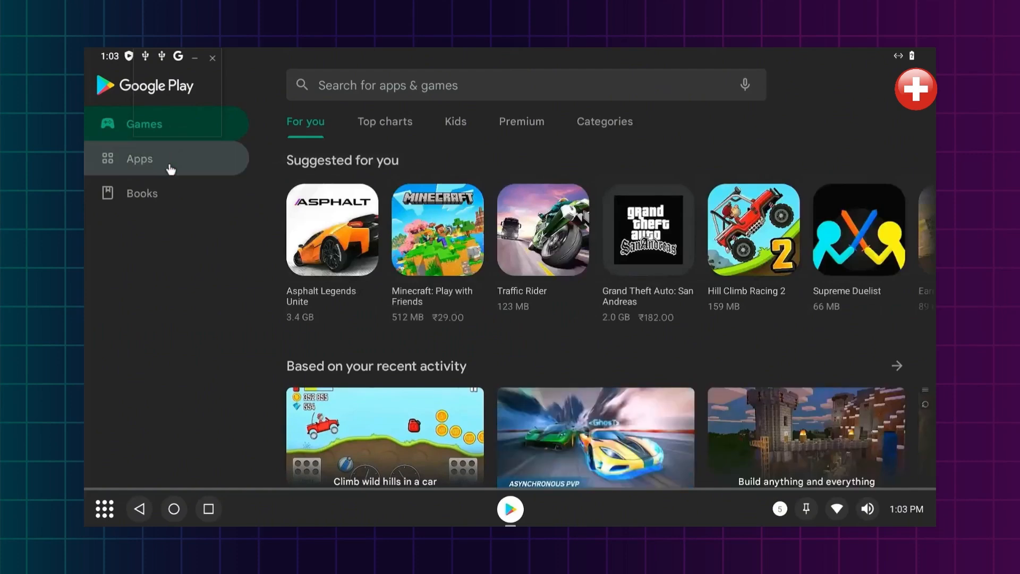
left_click(521, 85)
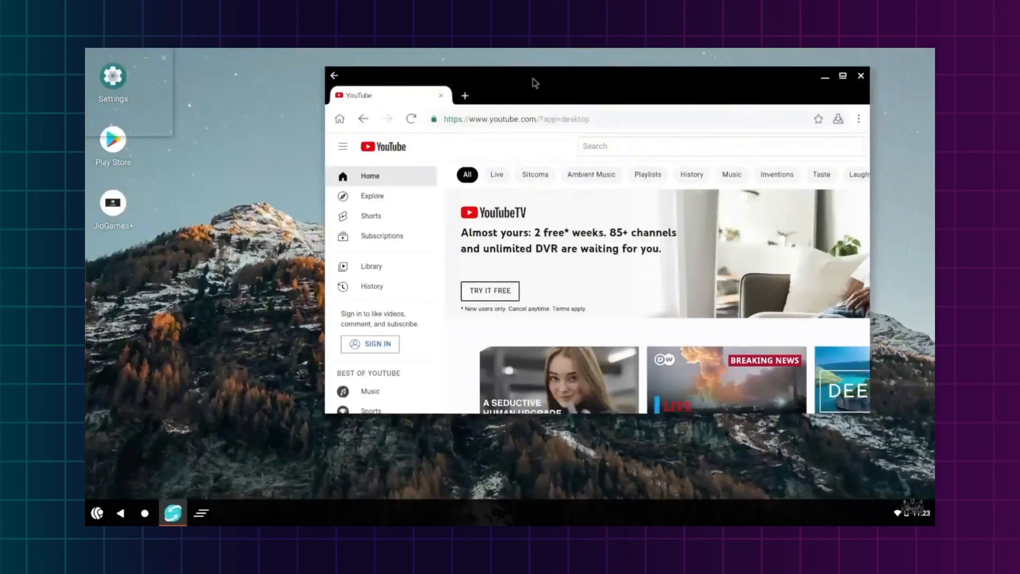
Open the PrimeOS start menu and launch Gaming Center.
left_click(172, 514)
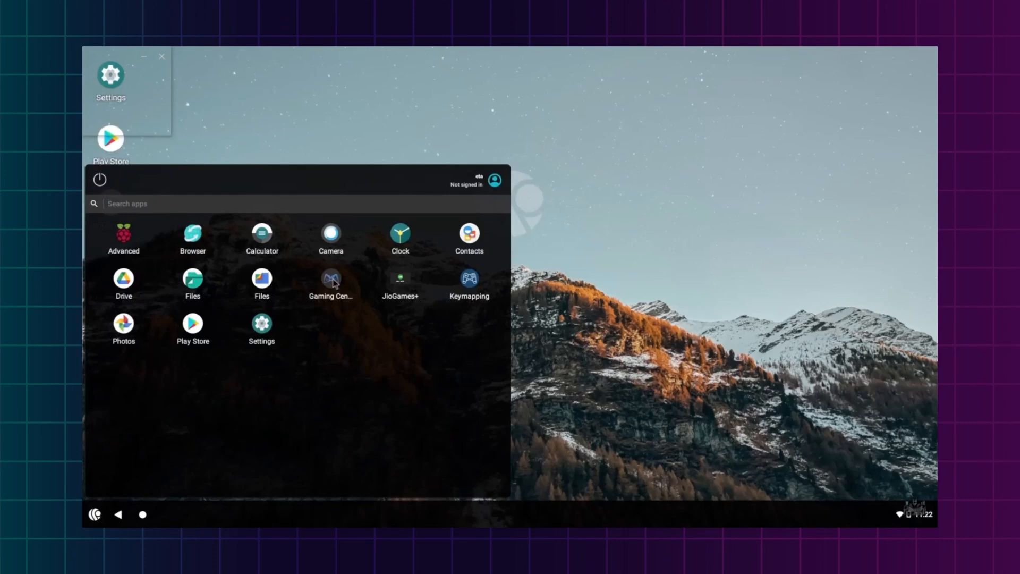
left_click(330, 279)
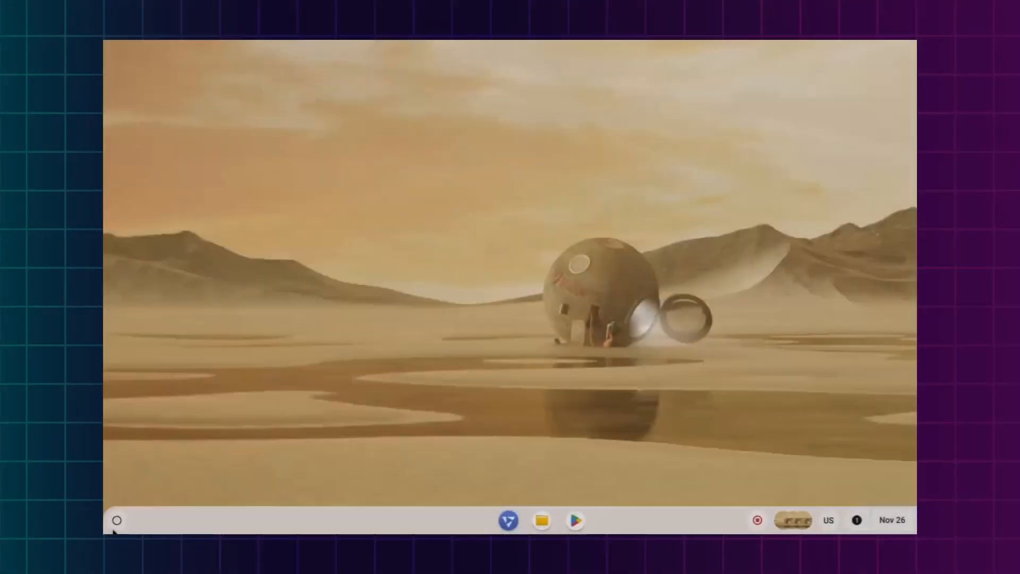
Open the FydeOS launcher from the shelf and start the Terminal app.
left_click(117, 519)
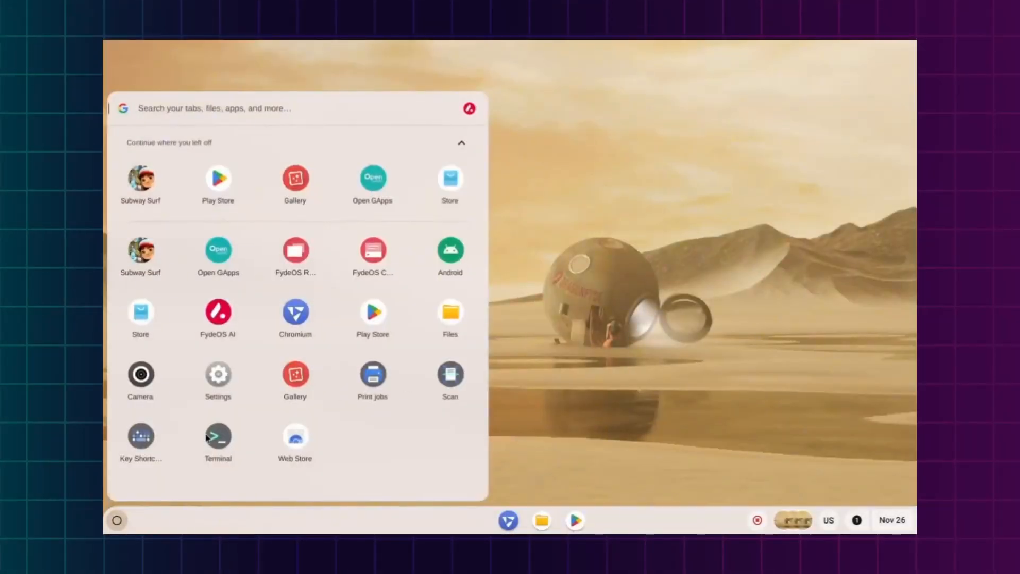
left_click(217, 374)
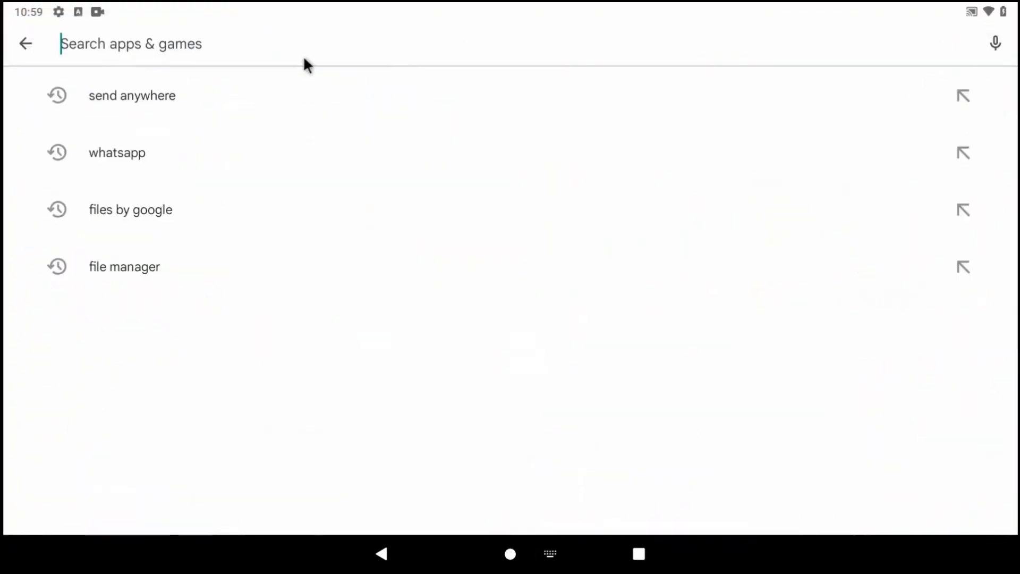
Search the Play Store for 'files by google', then open Connected devices settings.
type("files by google")
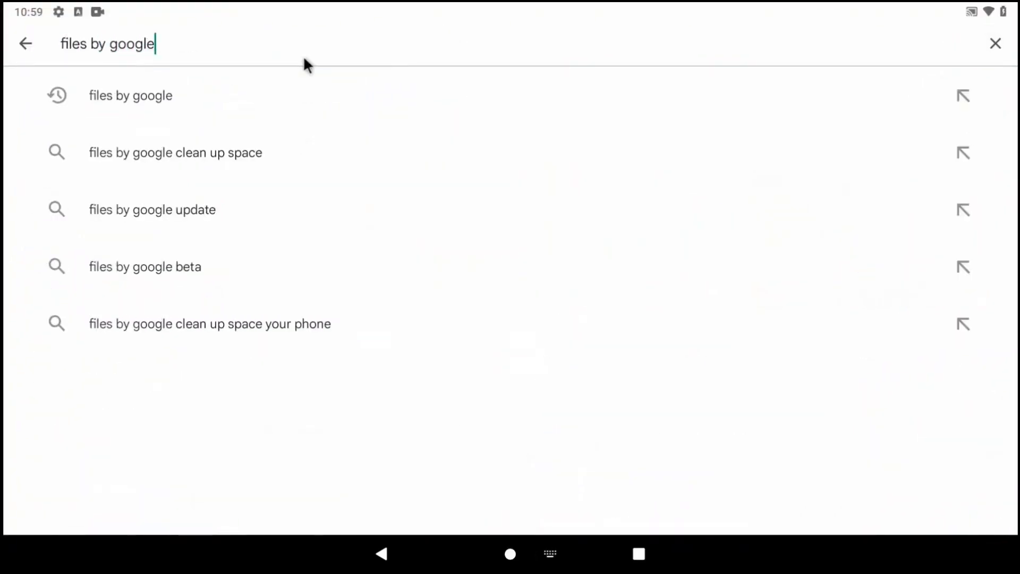
left_click(130, 95)
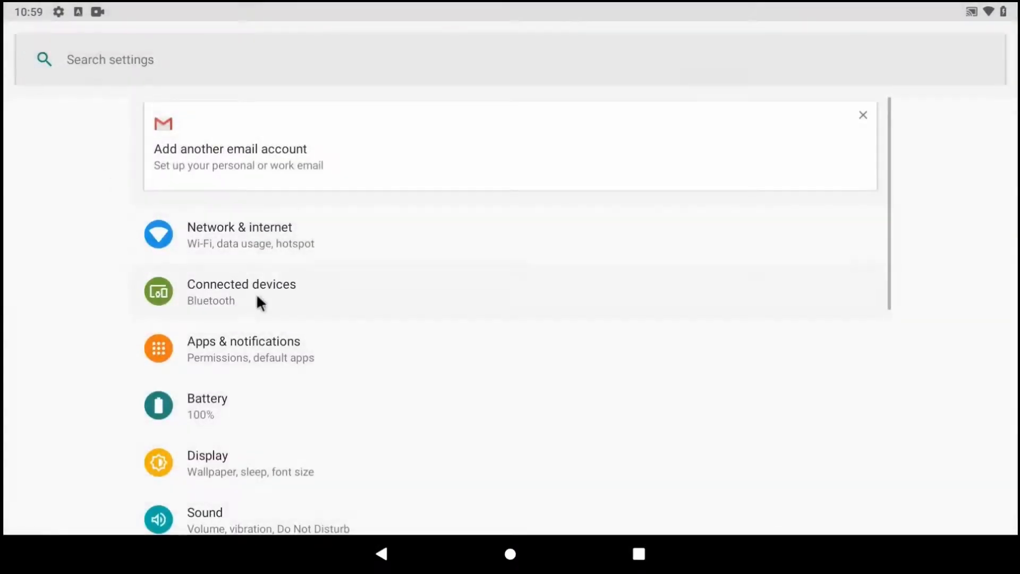
left_click(241, 291)
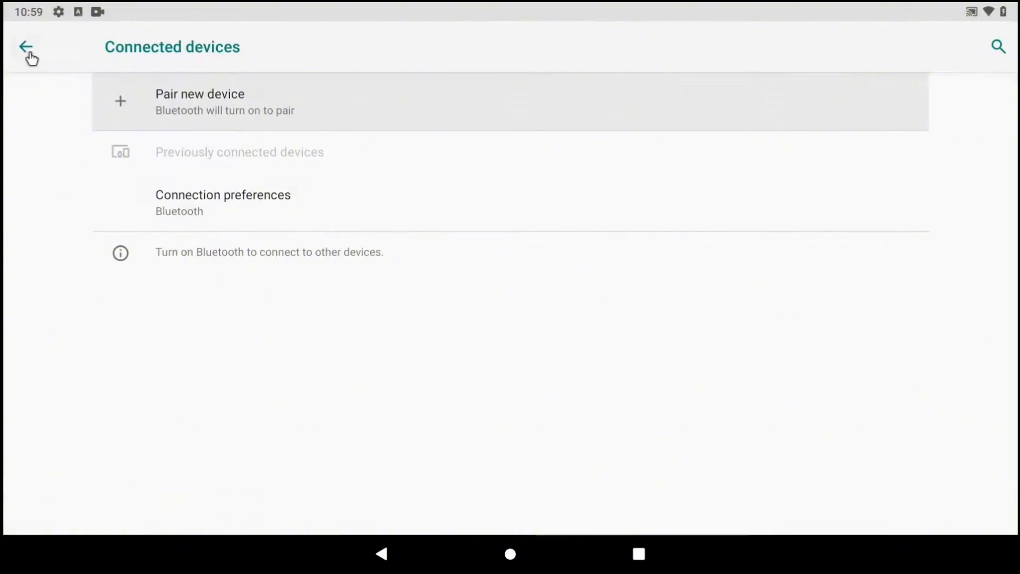